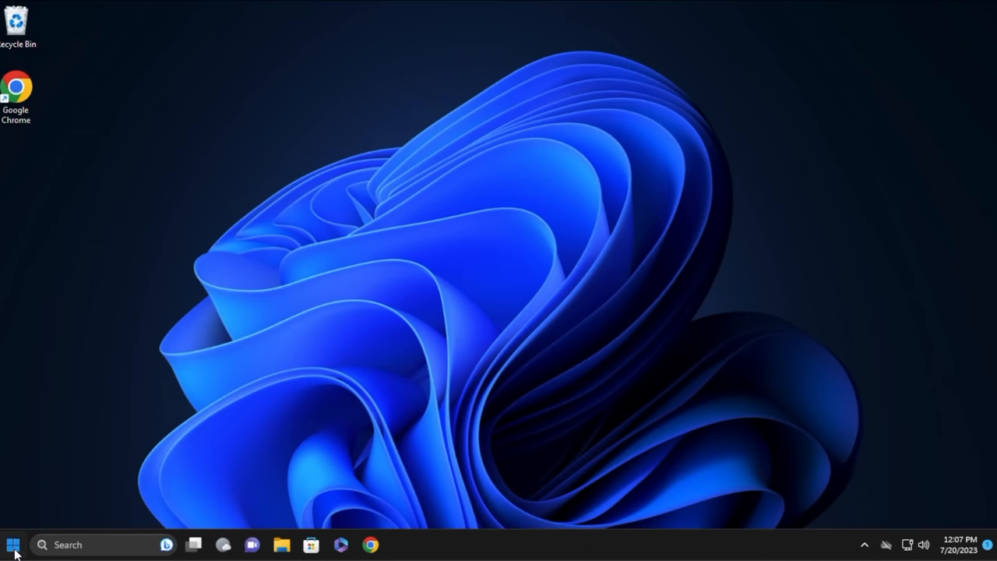
# Start an elevated Command Prompt via Run as administrator, accepting the UAC prompt.
pyautogui.write('cmd')
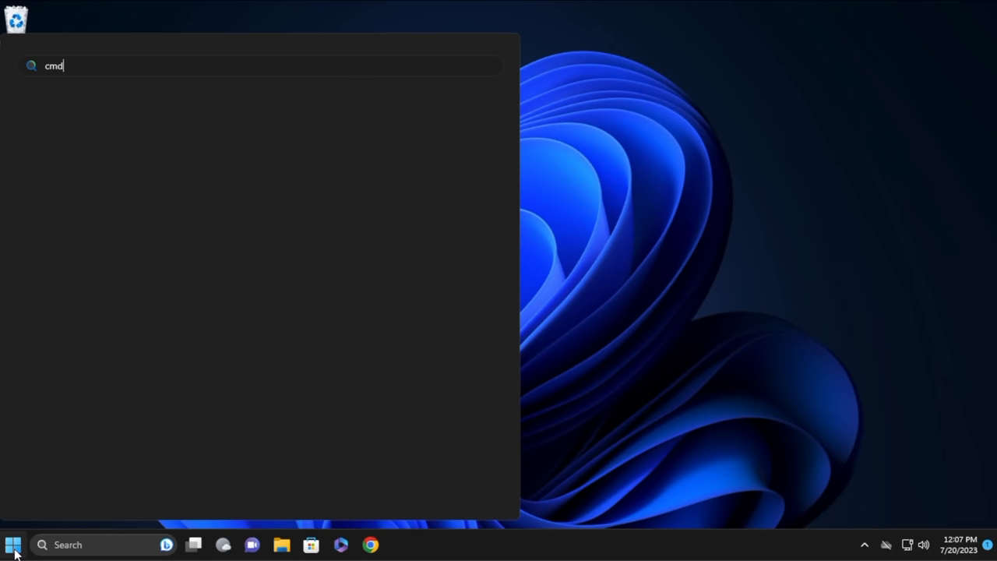
pyautogui.rightClick(70, 167)
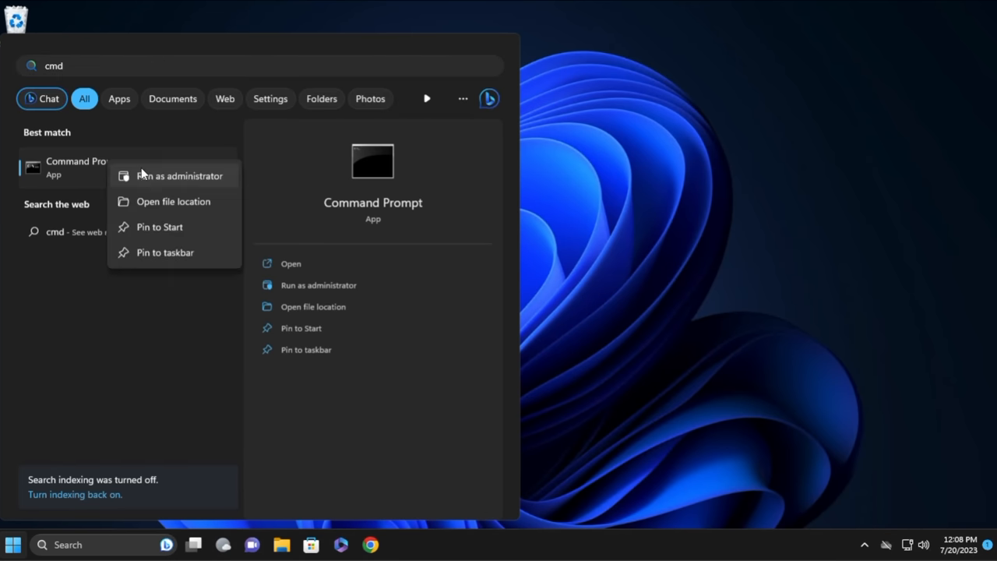
pyautogui.click(179, 175)
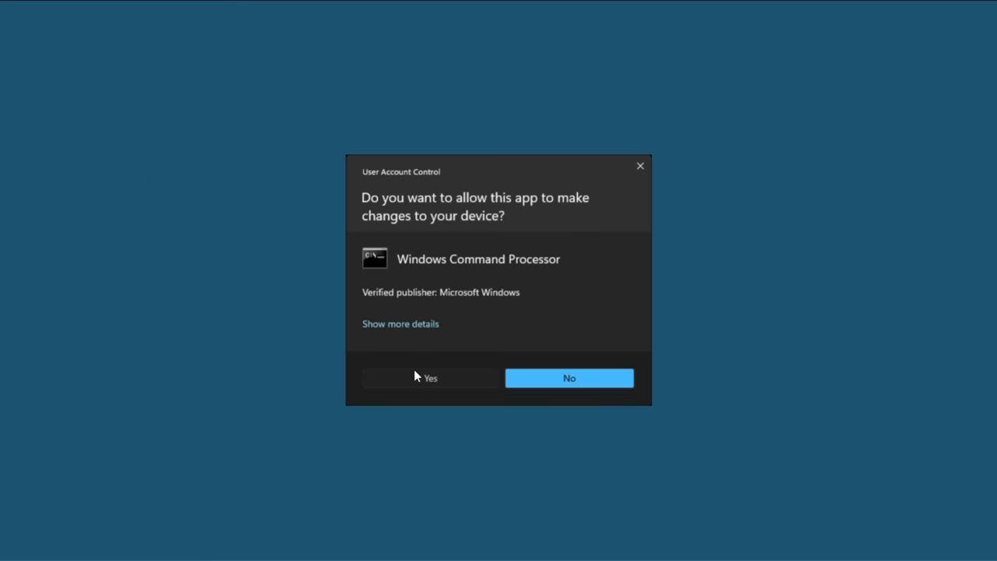
pyautogui.click(430, 379)
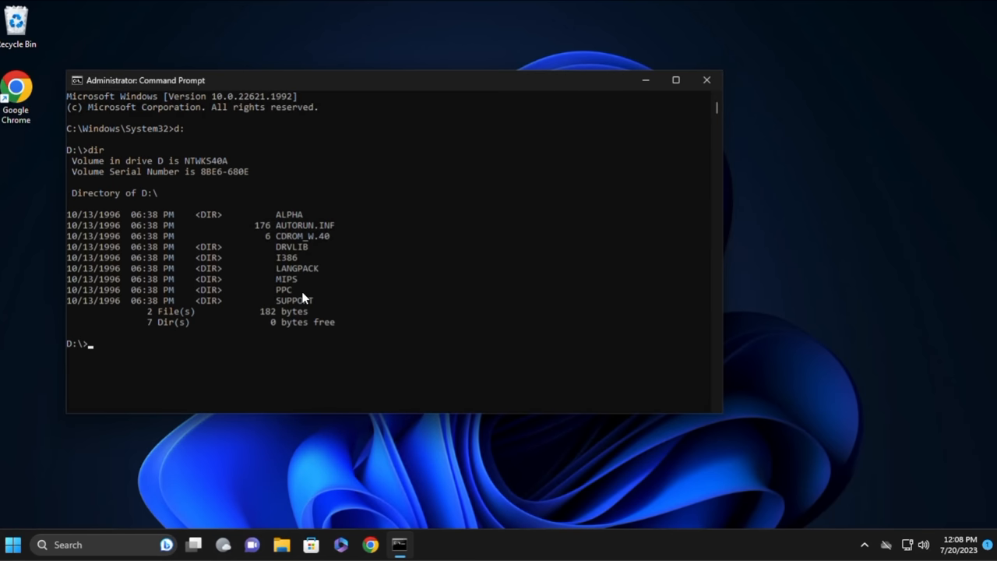
# Create the c:\nt4 folder, change into the CD's I386 folder and list its files.
pyautogui.write('mkdir c:\\')
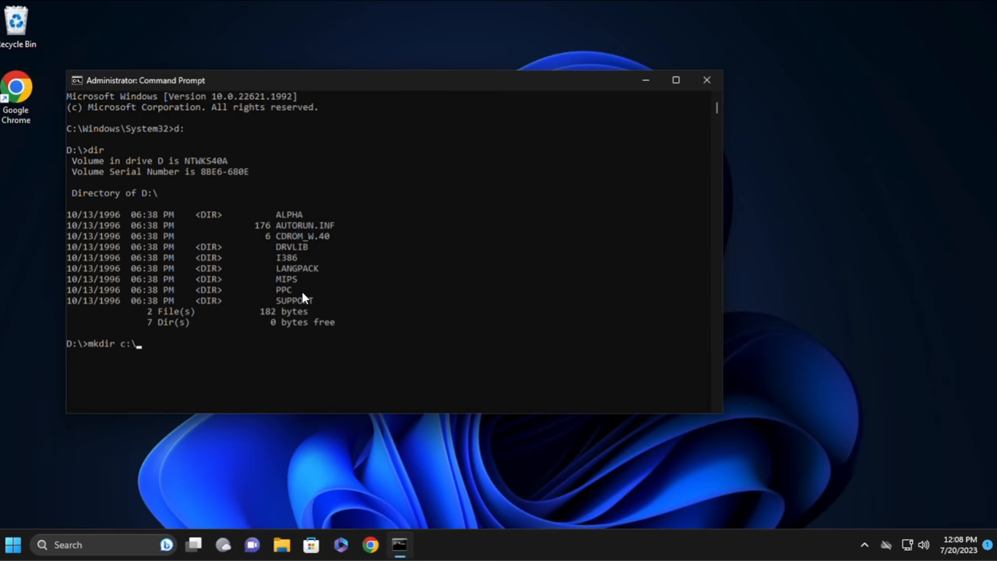
pyautogui.press('Return')
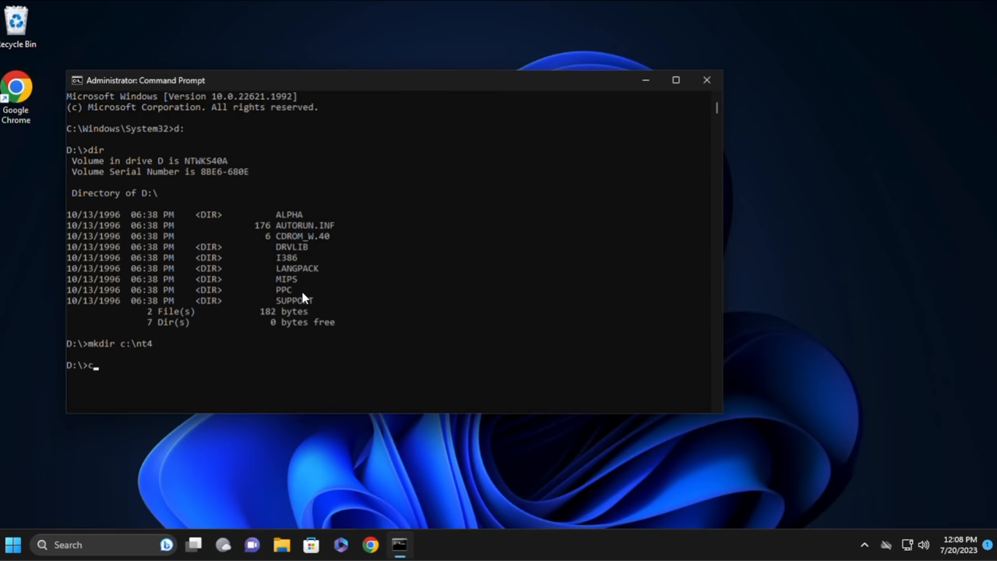
pyautogui.write('cd I386')
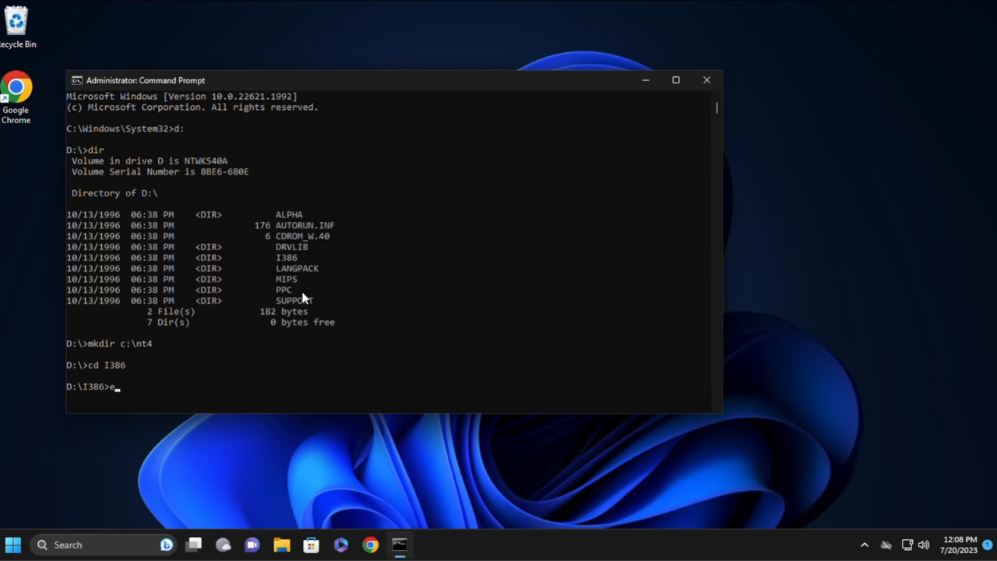
pyautogui.write('dir')
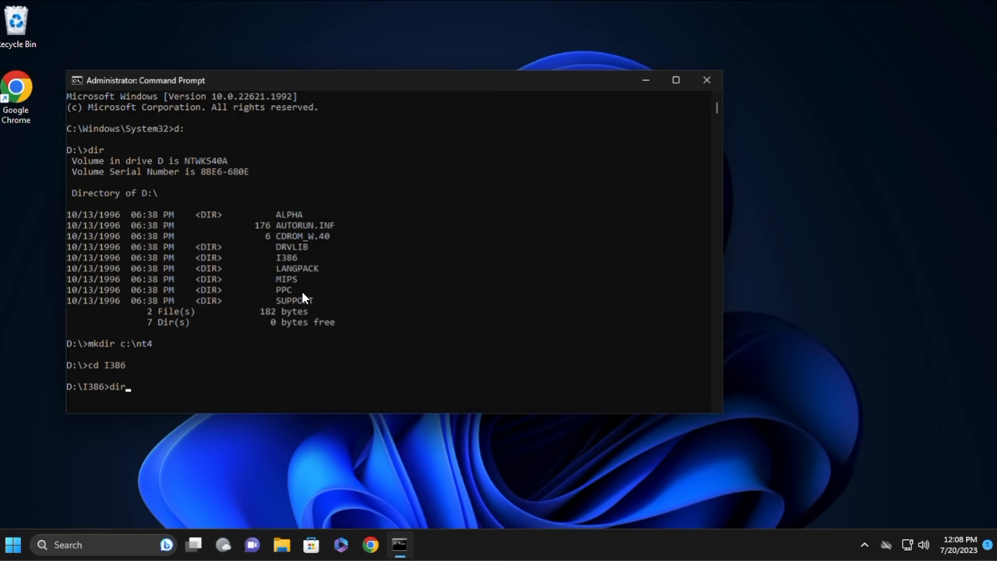
pyautogui.press('Return')
pyautogui.write('expand')
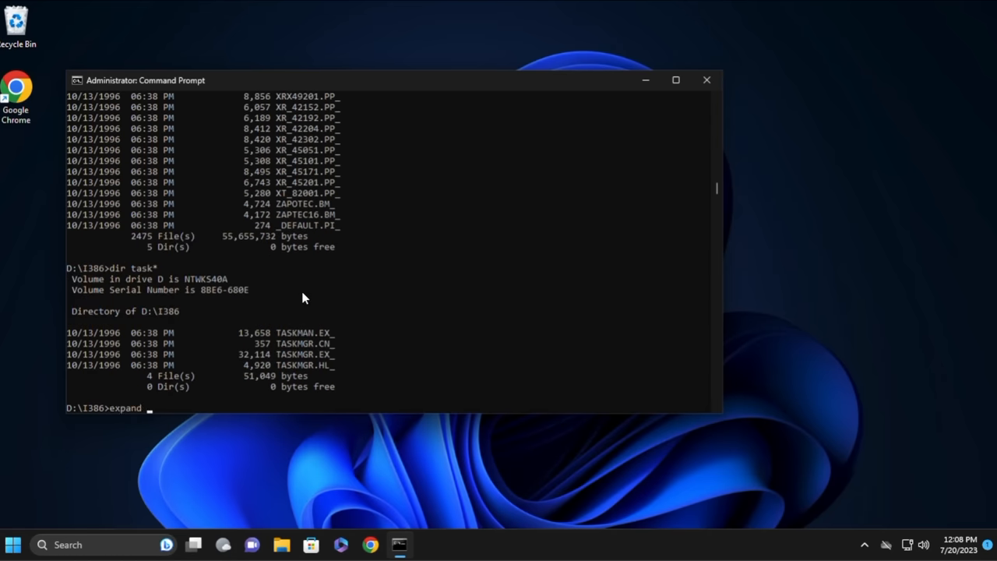
# Expand TASKMGR.EX_ to c:\nt4\taskmgr.exe and enter taskmgr.exe to launch it.
pyautogui.write('TASKMGR.CN')
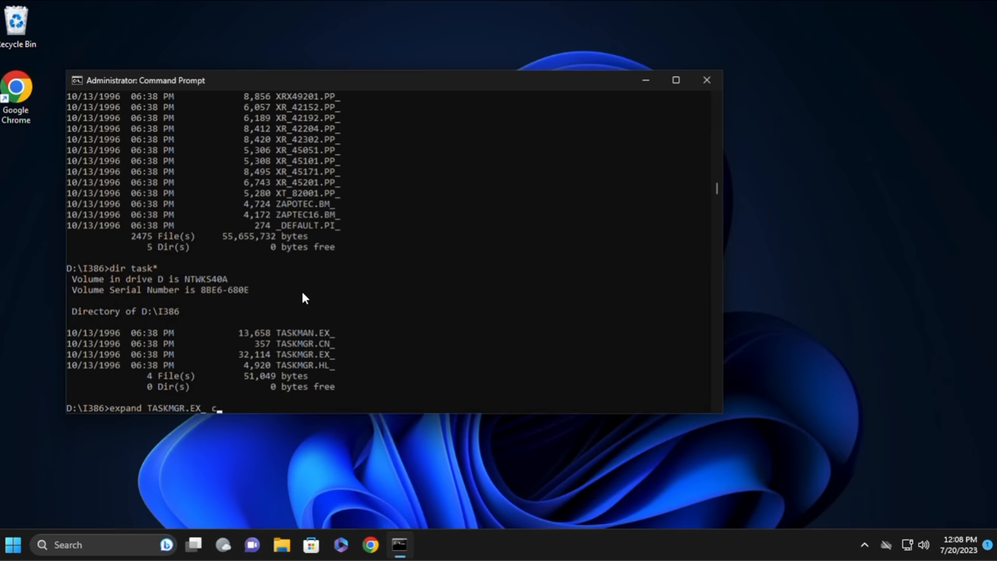
pyautogui.write(':\\nt4\\taskmgr.exe')
pyautogui.write('cd \\nt4')
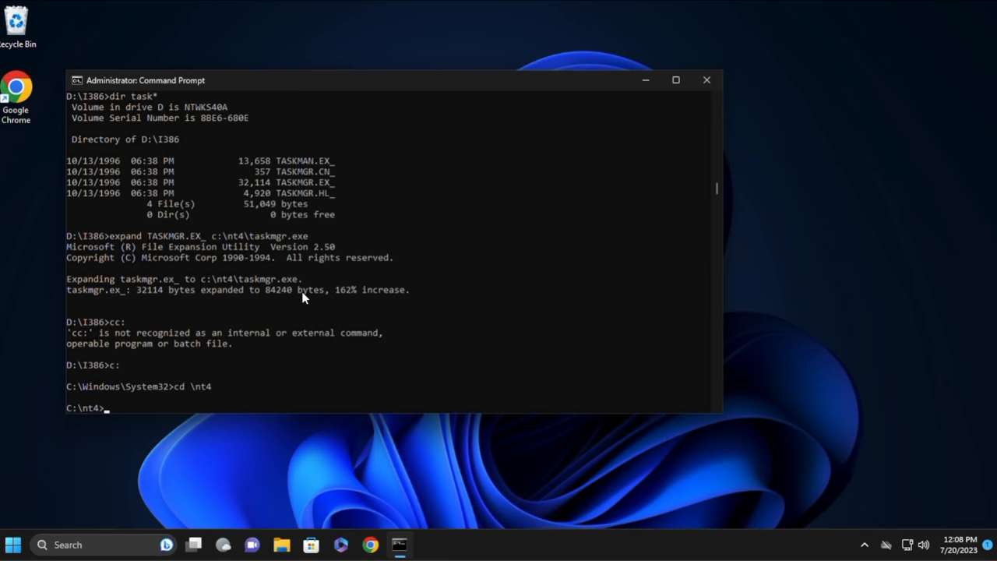
pyautogui.write('taskmgr.exe')
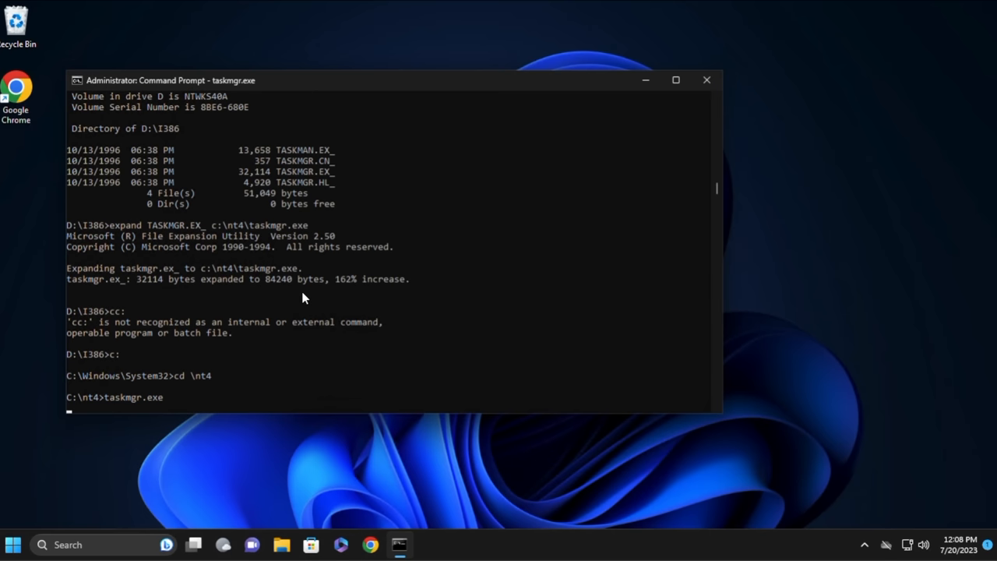
# Run the extracted NT4 Task Manager and view its Processes list, then the Performance graphs.
pyautogui.press('Return')
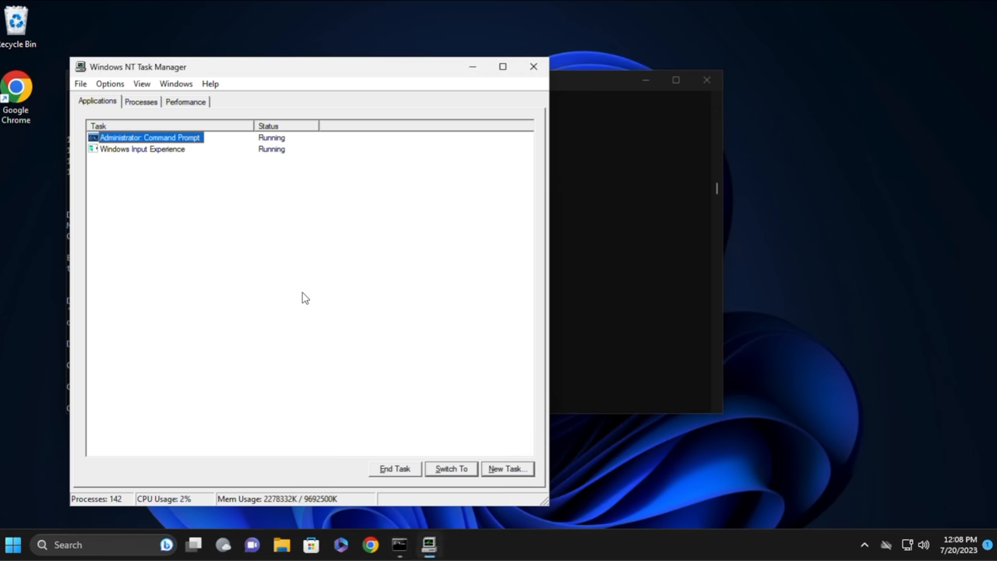
pyautogui.click(141, 101)
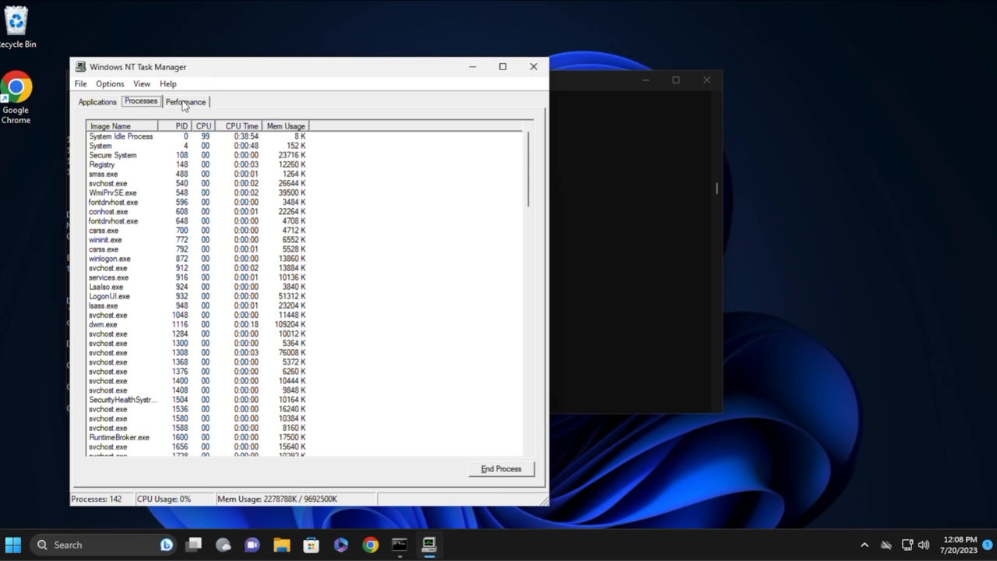
pyautogui.click(185, 101)
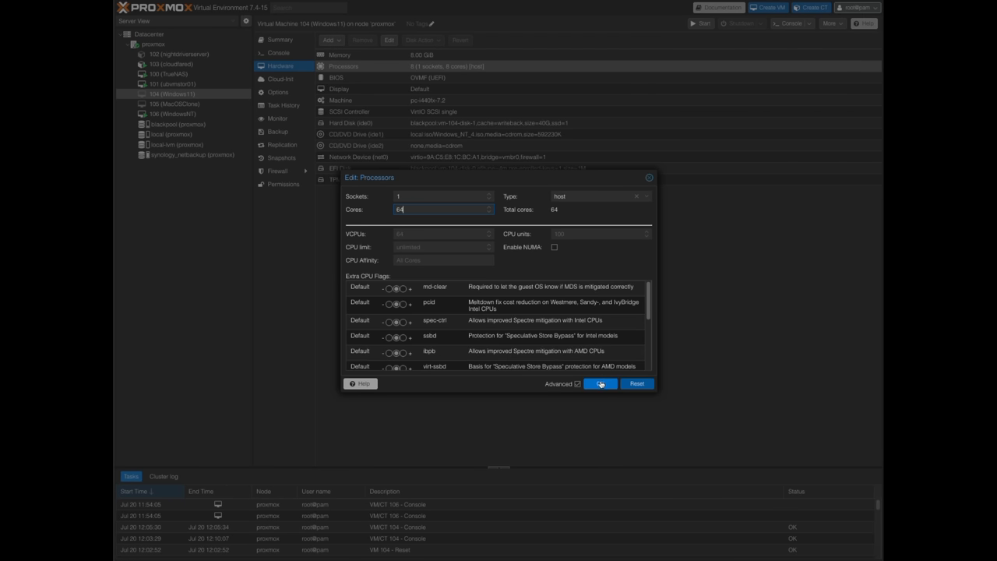
# Apply 64 cores to the VM and inspect the failed start task reporting the vCPU limit.
pyautogui.click(600, 383)
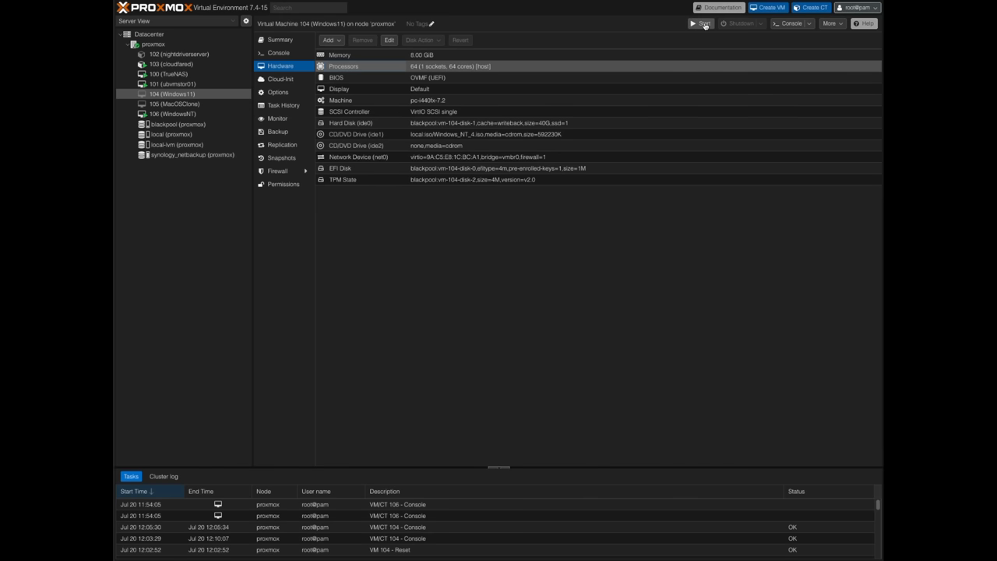
pyautogui.moveTo(546, 287)
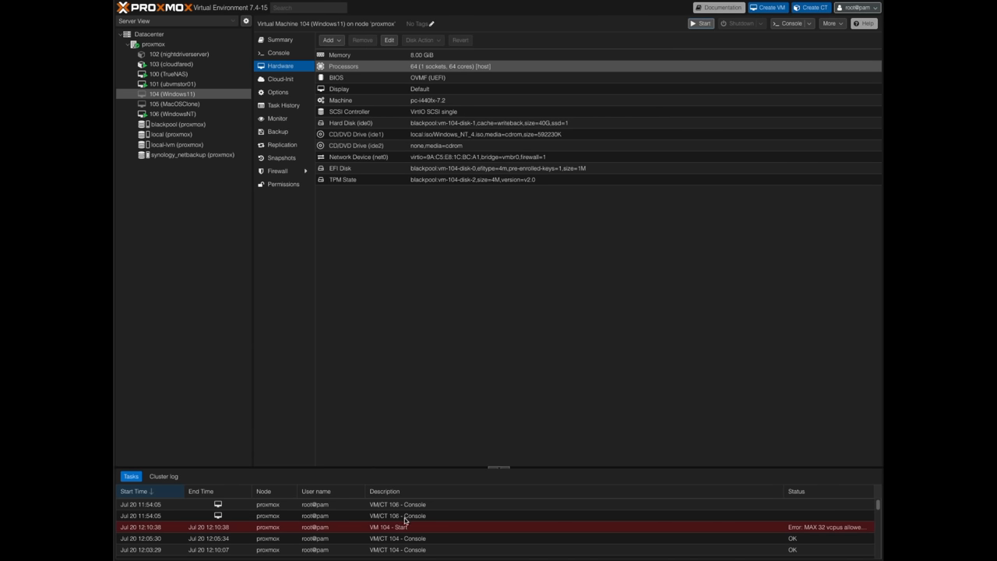
pyautogui.doubleClick(382, 527)
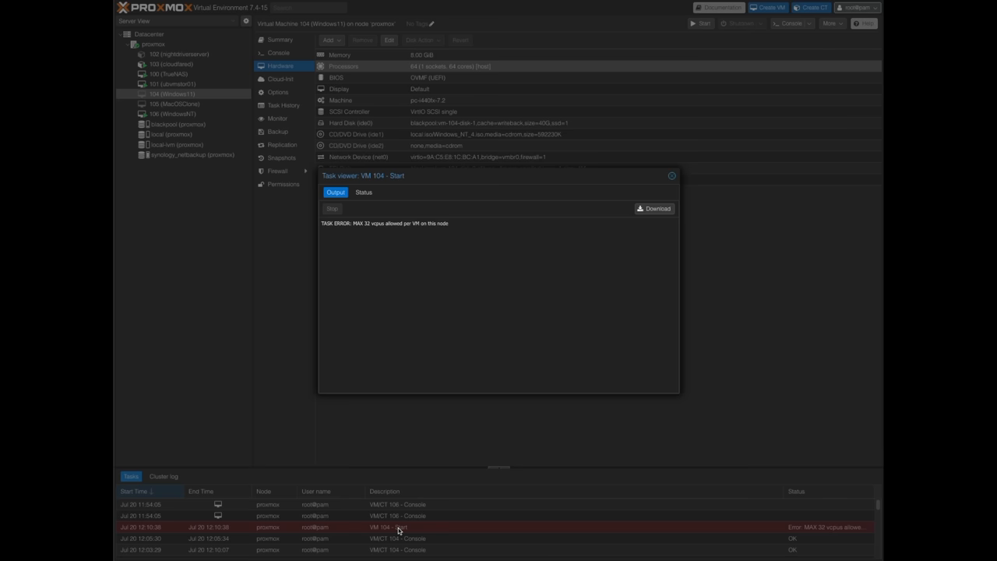
pyautogui.moveTo(672, 174)
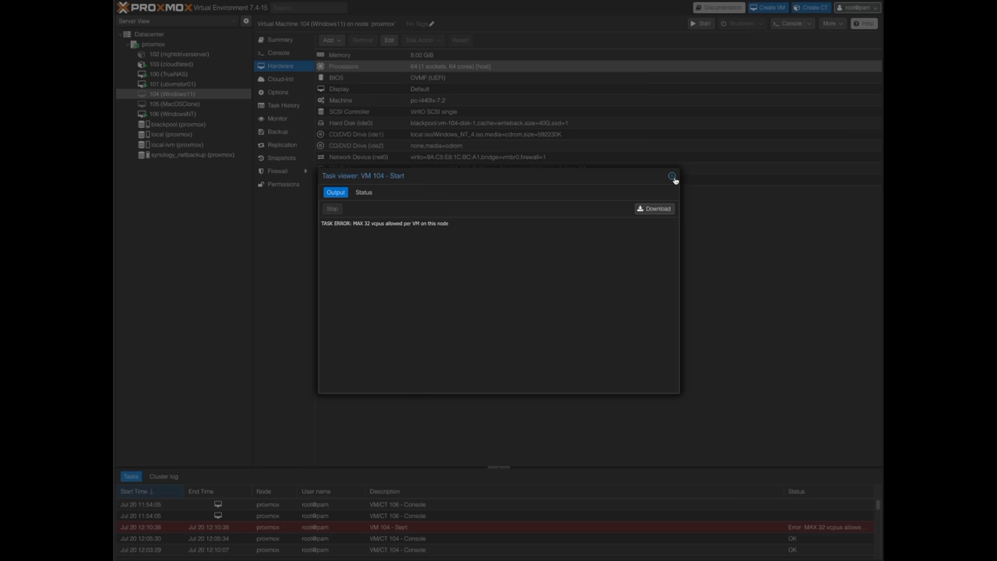
pyautogui.click(673, 178)
pyautogui.write('32')
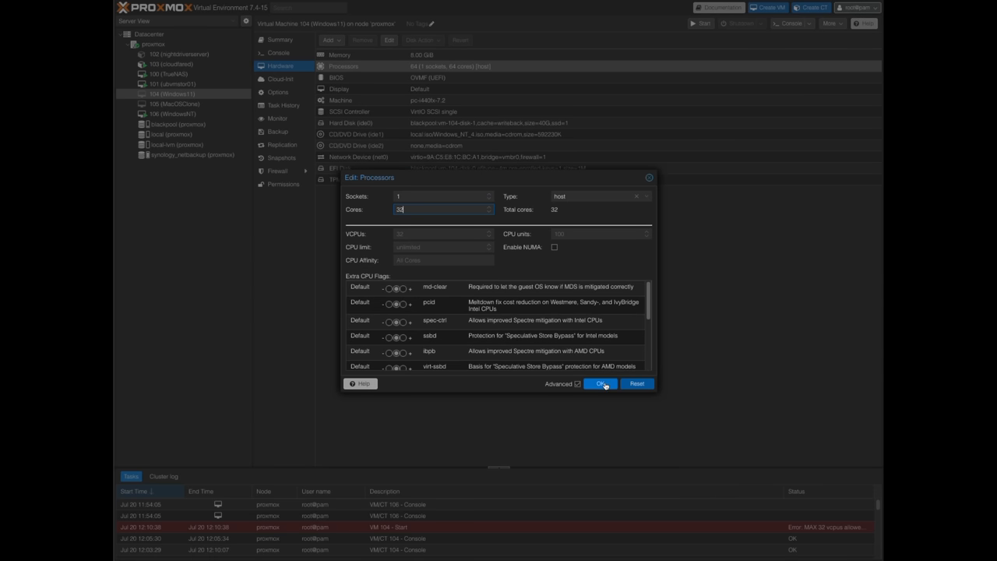
# Apply 32 cores to the VM instead and start it.
pyautogui.click(600, 384)
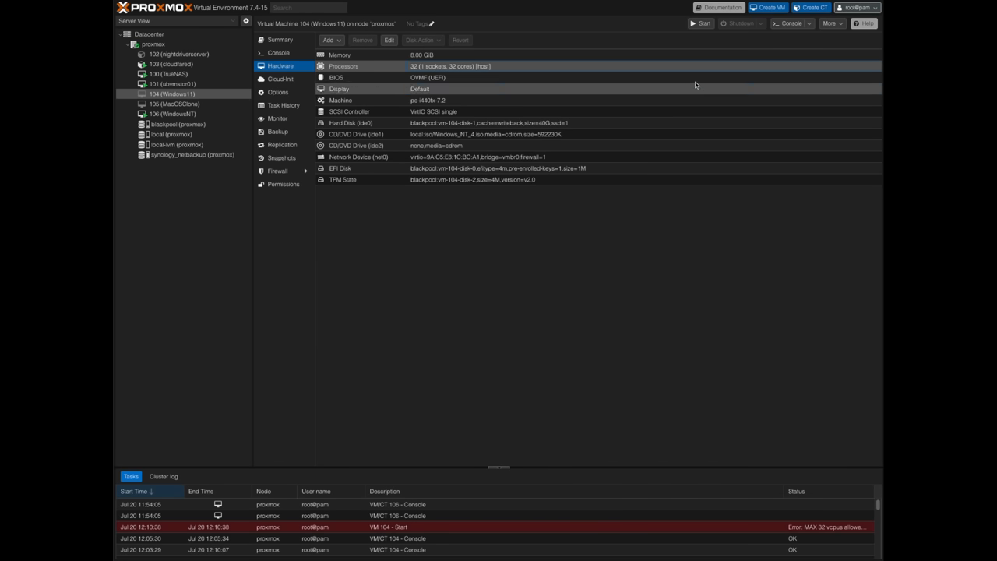
pyautogui.click(278, 53)
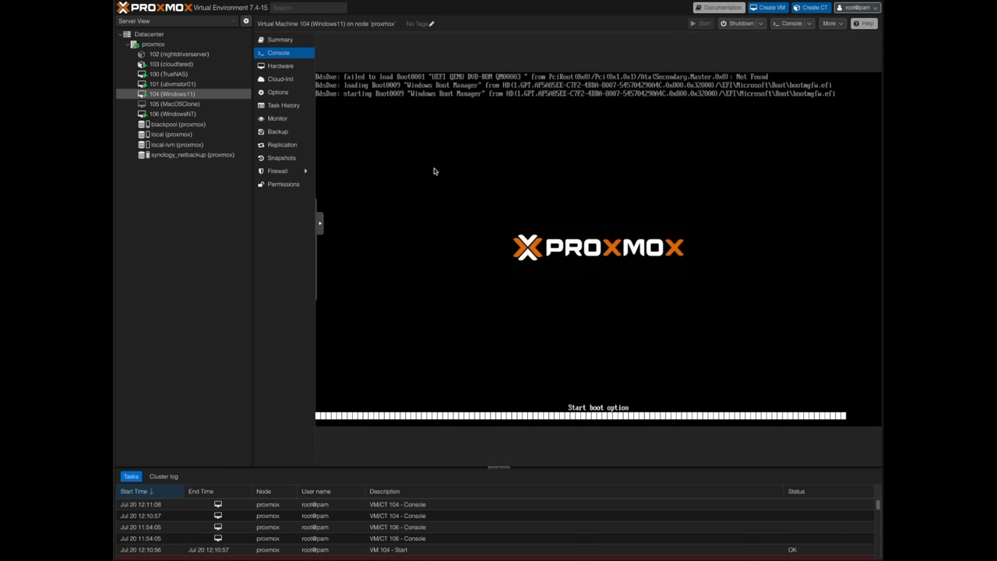
pyautogui.moveTo(265, 266)
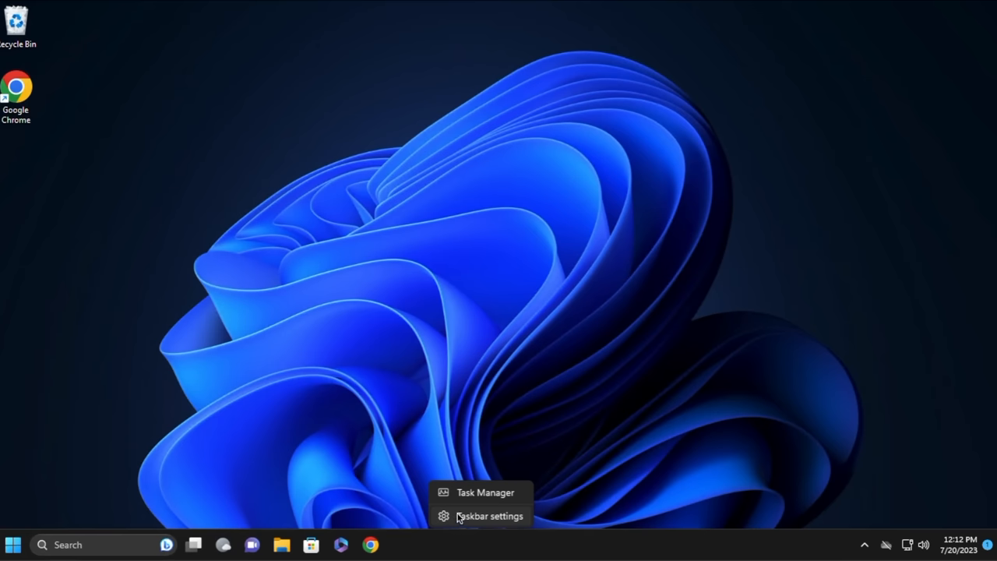
# In modern Task Manager, view the CPU performance graphs and change the graph layout.
pyautogui.click(485, 493)
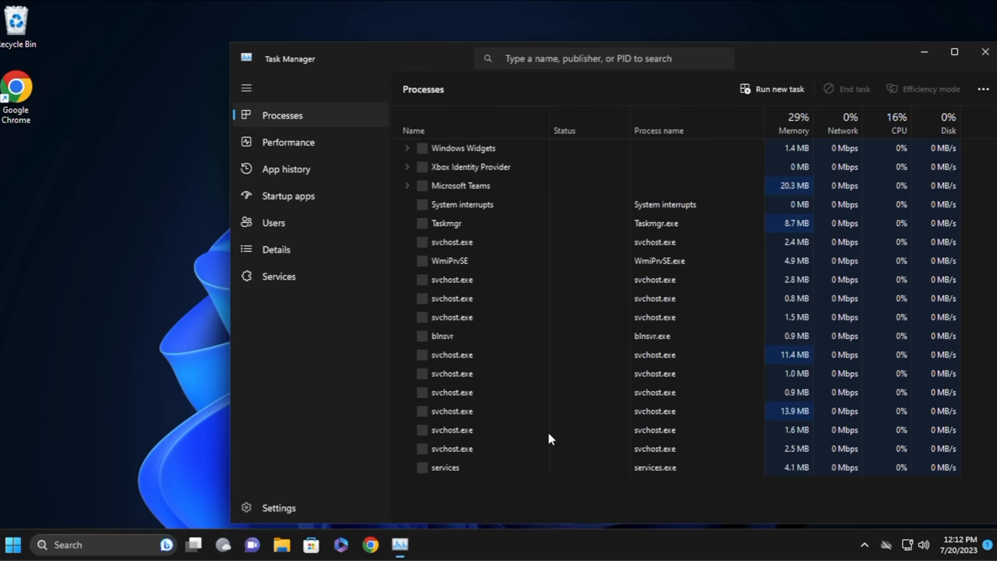
pyautogui.click(289, 141)
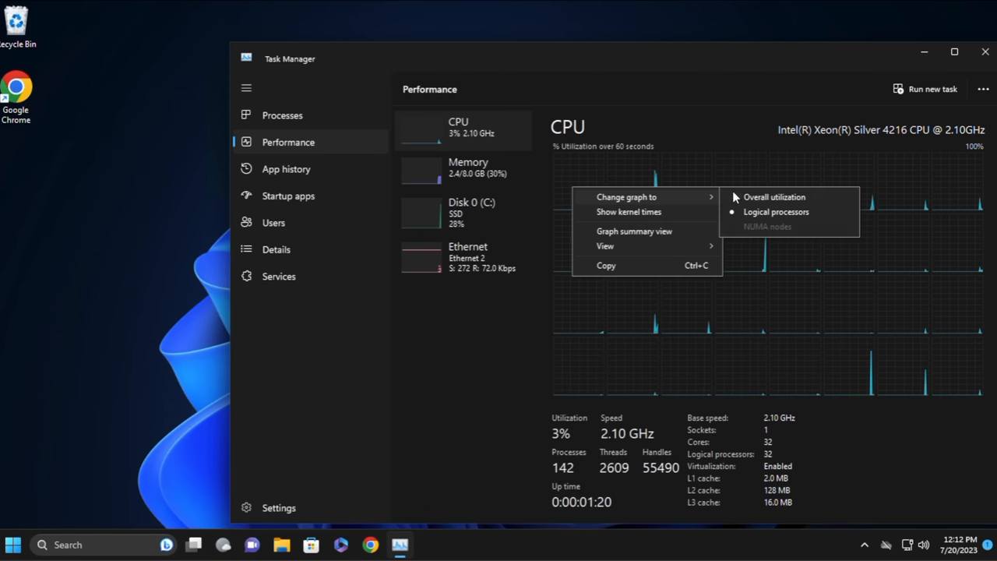
pyautogui.click(773, 197)
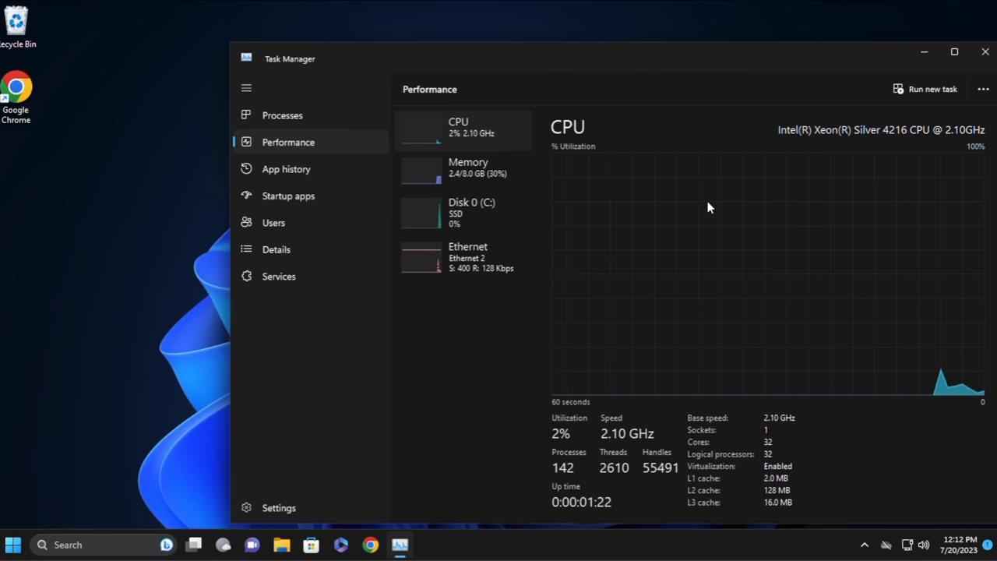
pyautogui.moveTo(879, 226)
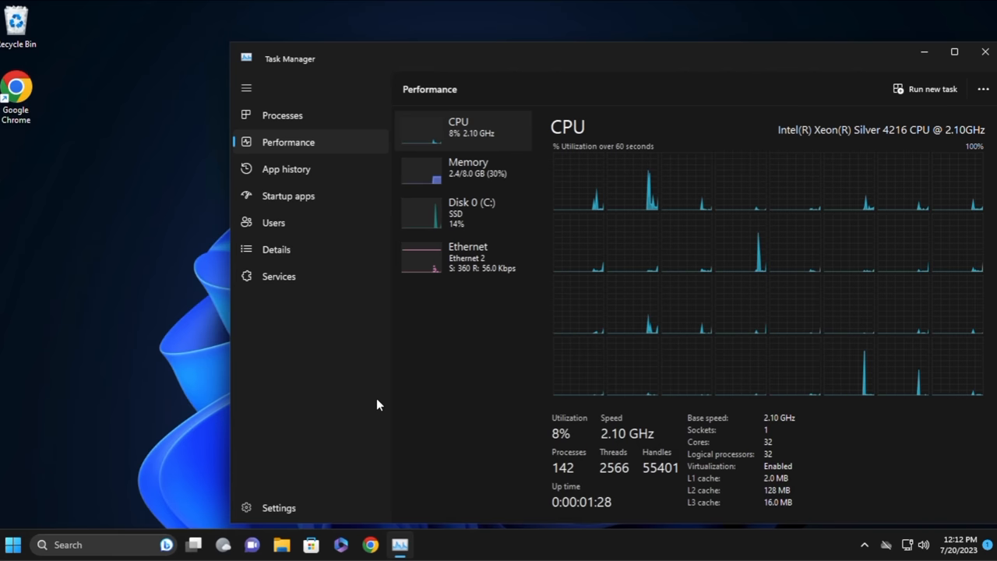
# Start an elevated Command Prompt and run the NT4 taskmgr.exe from the nt4 folder.
pyautogui.click(12, 545)
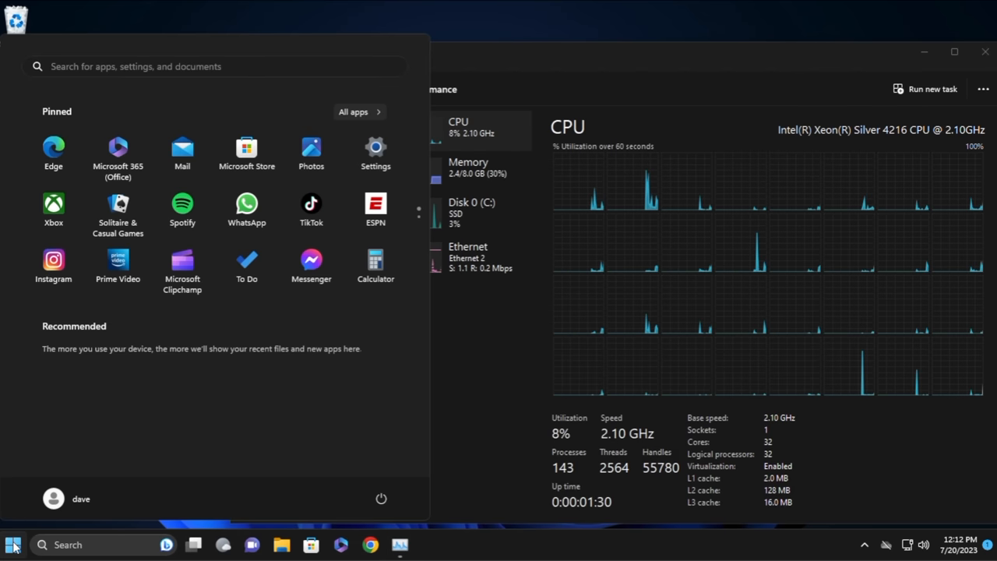
pyautogui.write('cm')
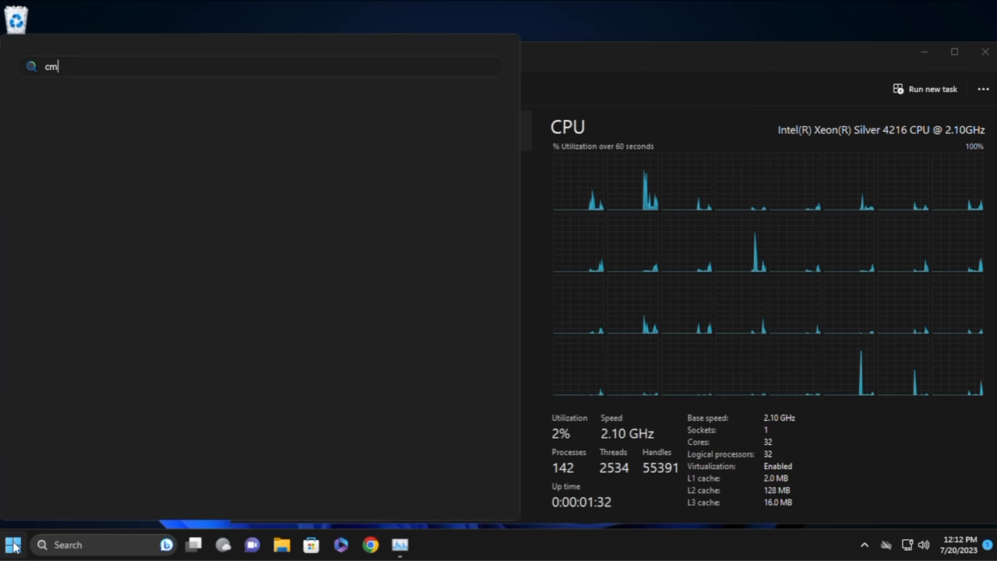
pyautogui.rightClick(84, 168)
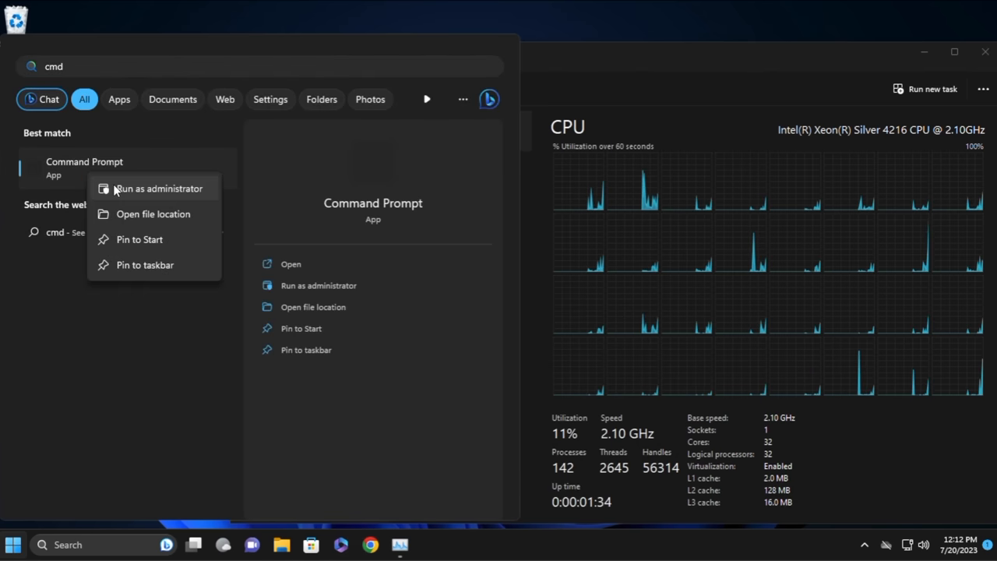
pyautogui.click(159, 187)
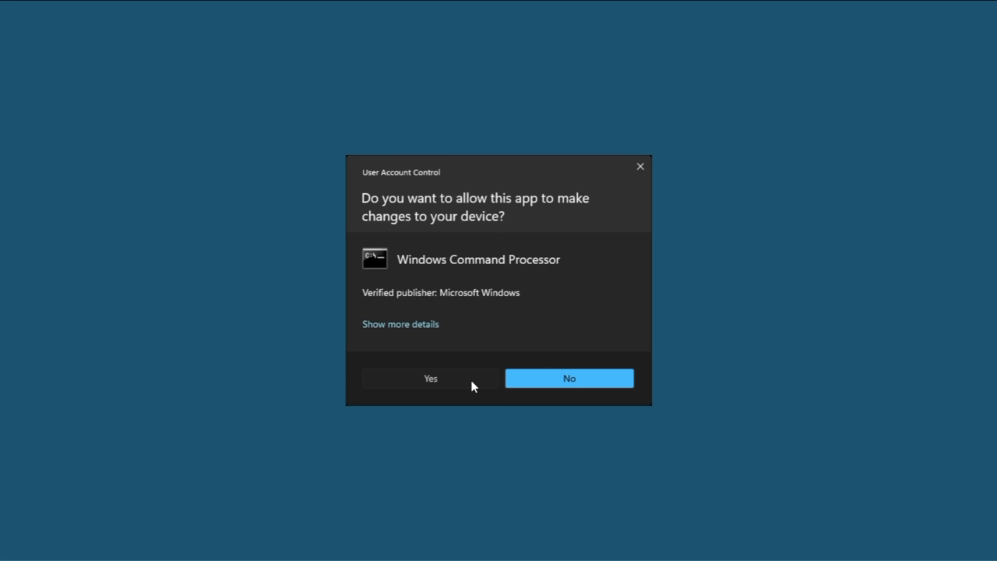
pyautogui.click(430, 379)
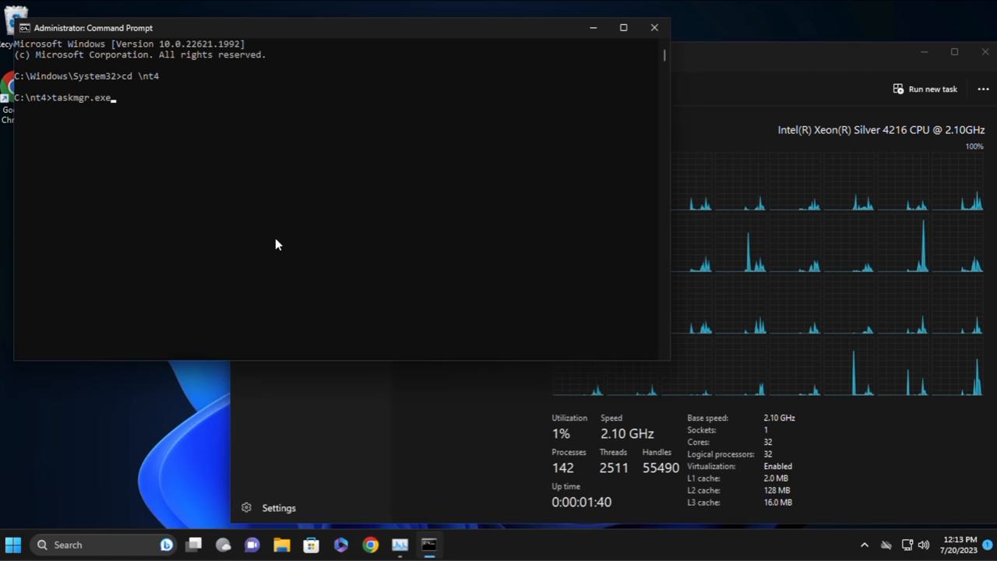
pyautogui.press('Return')
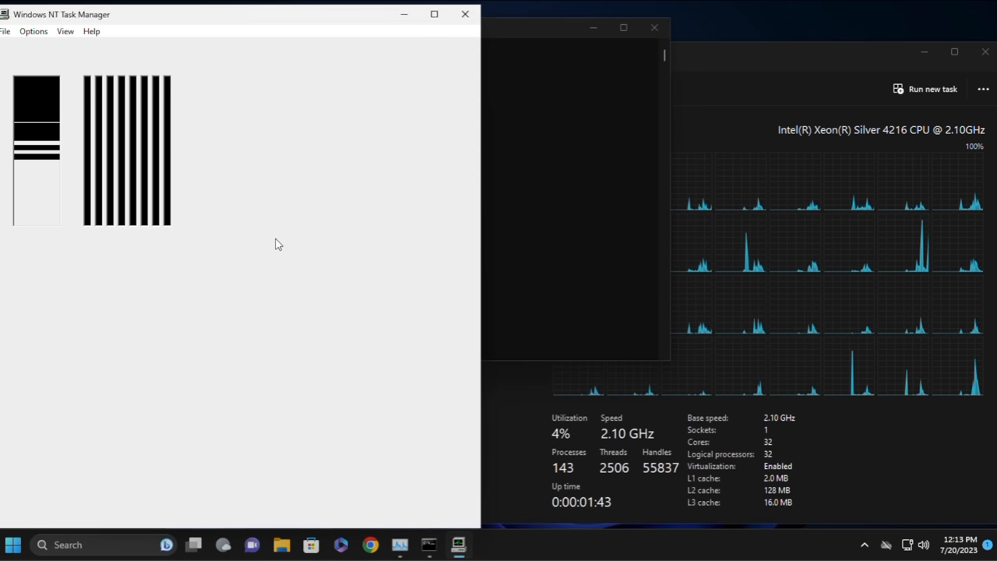
pyautogui.moveTo(466, 194)
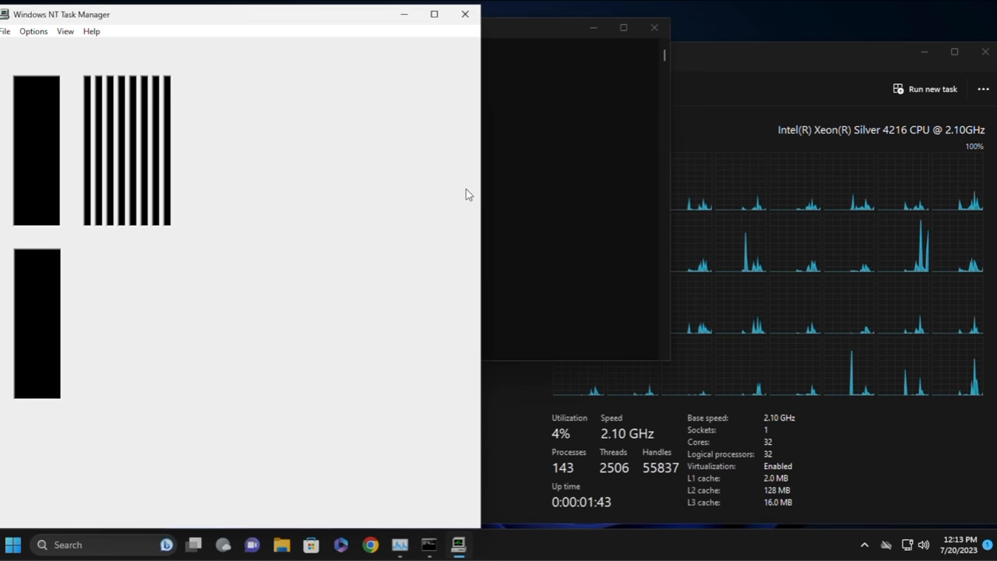
# Review NT Task Manager's per-core CPU history, then end the modern Task Manager from the Applications list.
pyautogui.click(109, 49)
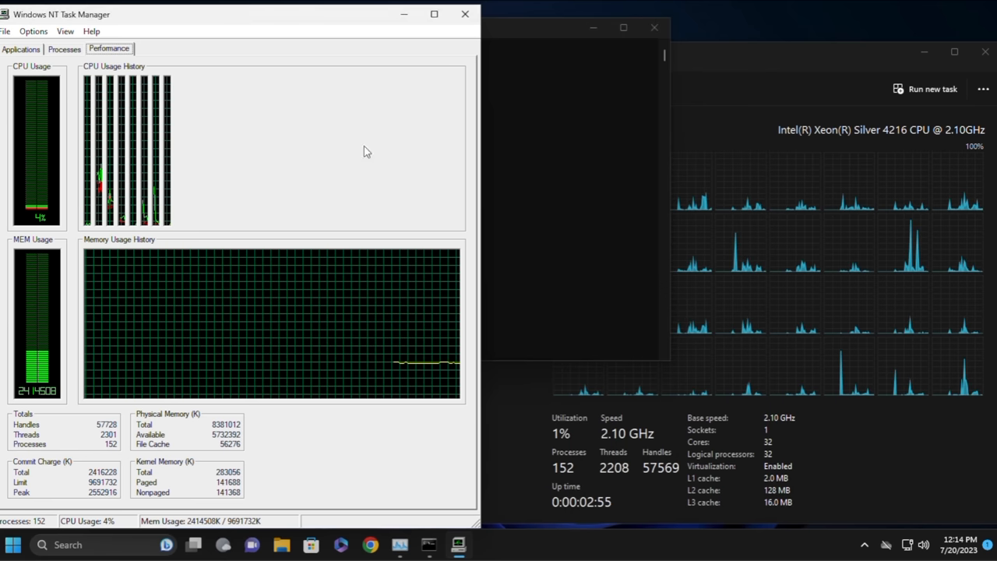
pyautogui.moveTo(480, 156)
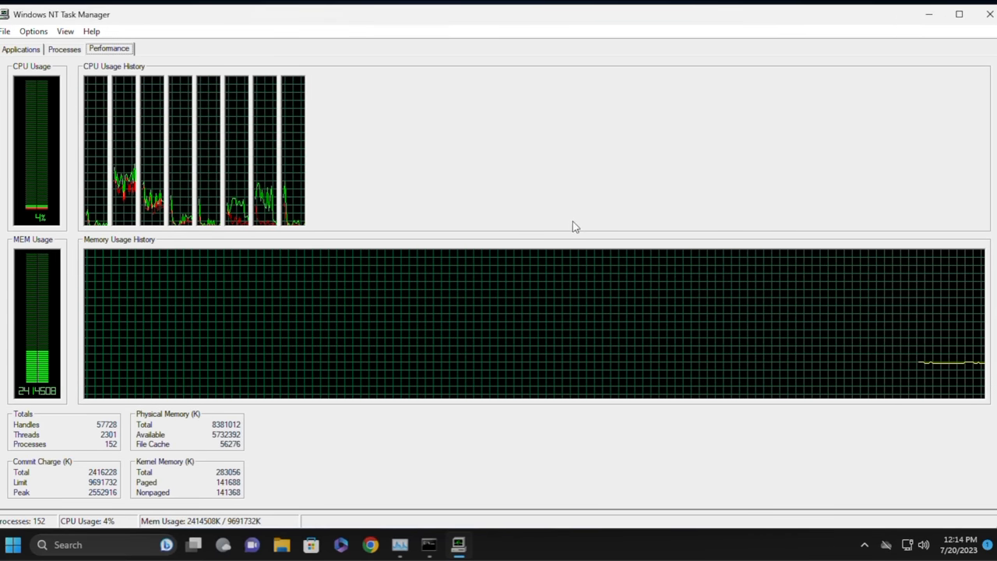
pyautogui.moveTo(463, 201)
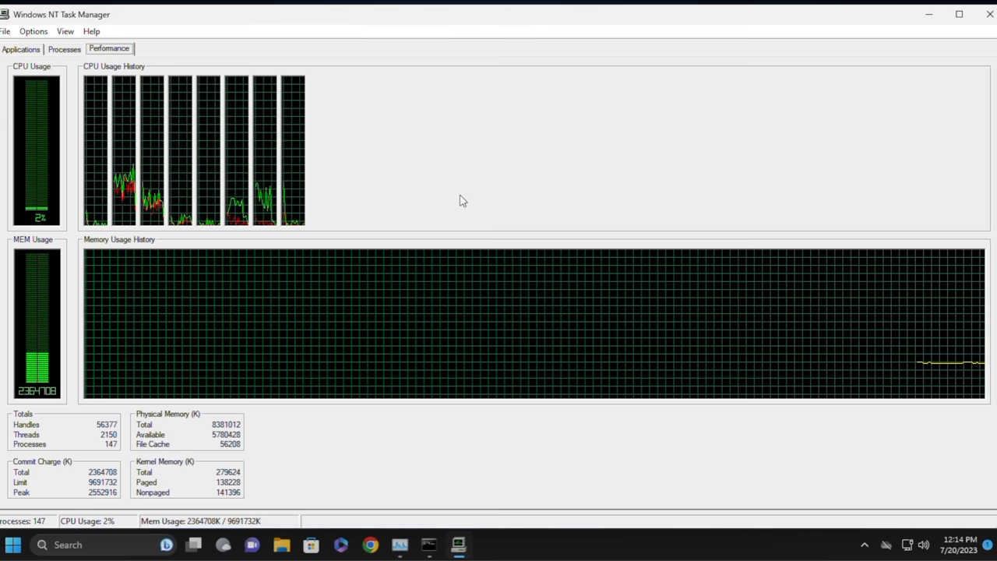
pyautogui.moveTo(458, 545)
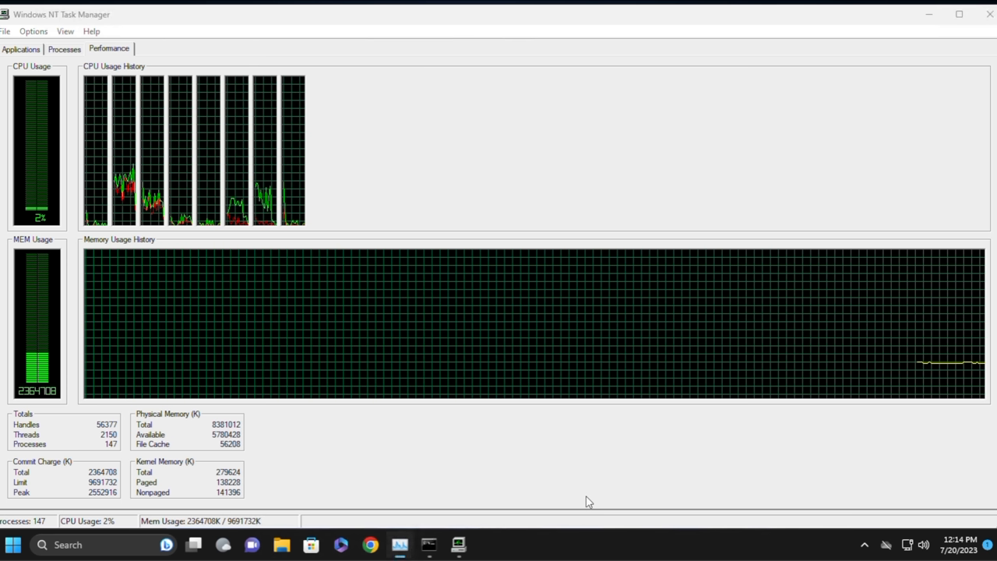
pyautogui.moveTo(804, 224)
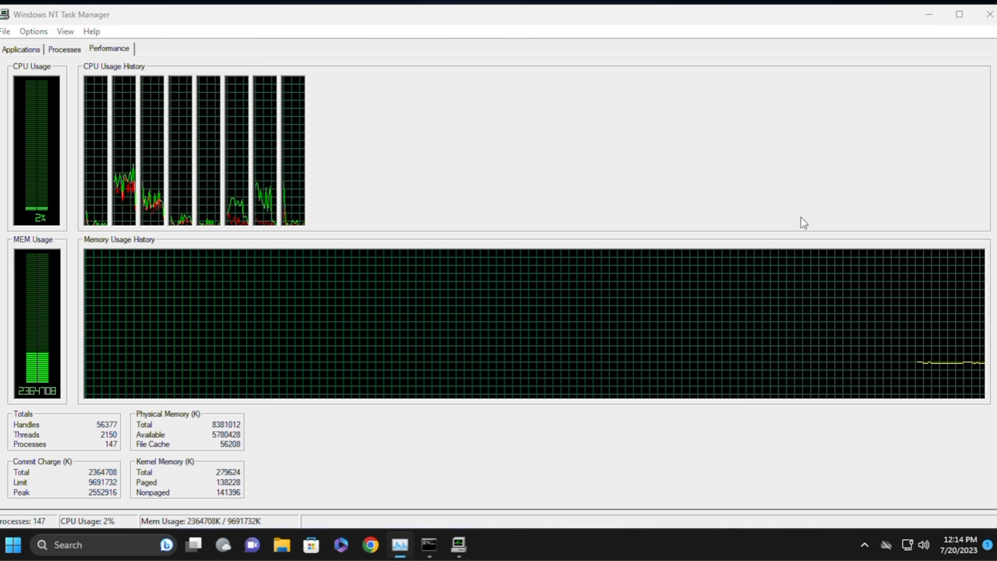
pyautogui.moveTo(69, 55)
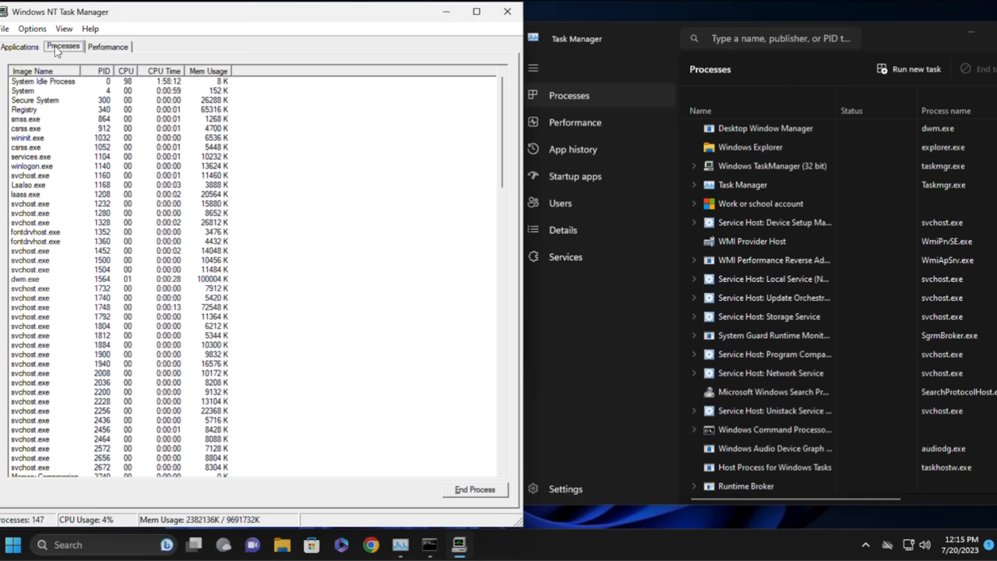
pyautogui.click(19, 47)
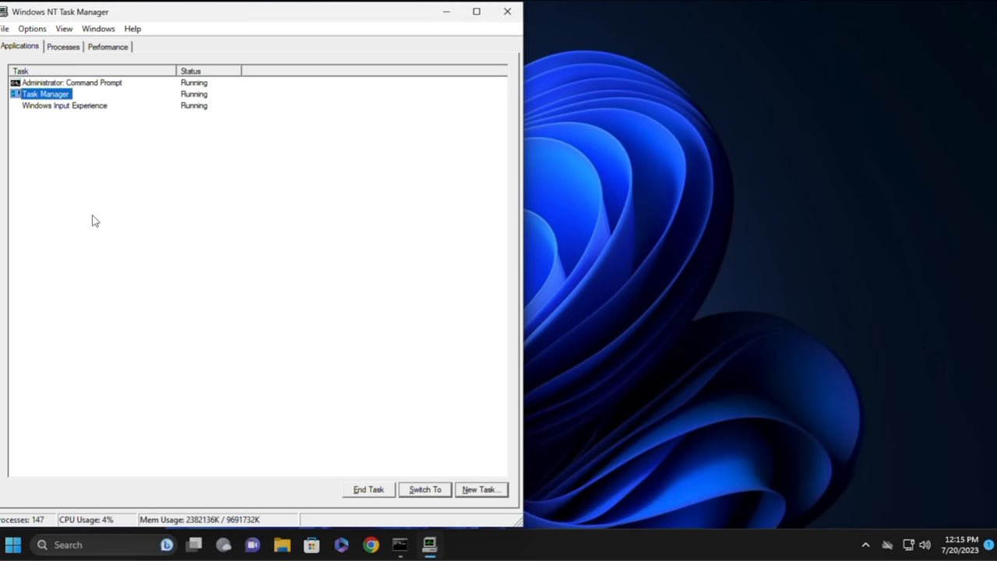
pyautogui.click(368, 489)
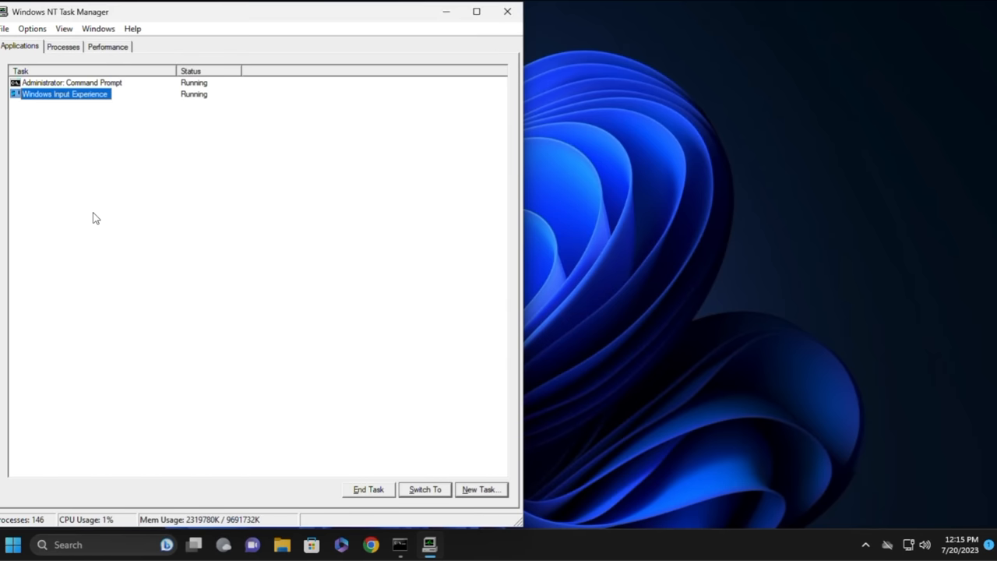